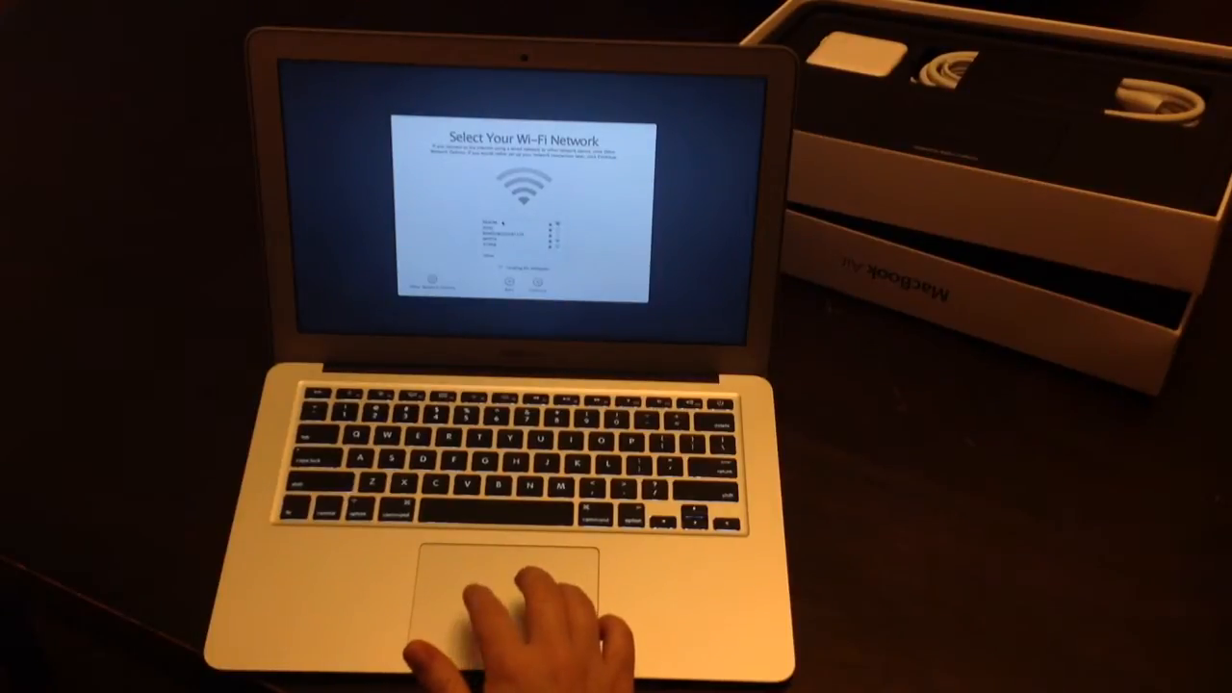
Select the home Wi-Fi network from the Setup Assistant network list
{"action": "left_click", "coordinate": [520, 220]}
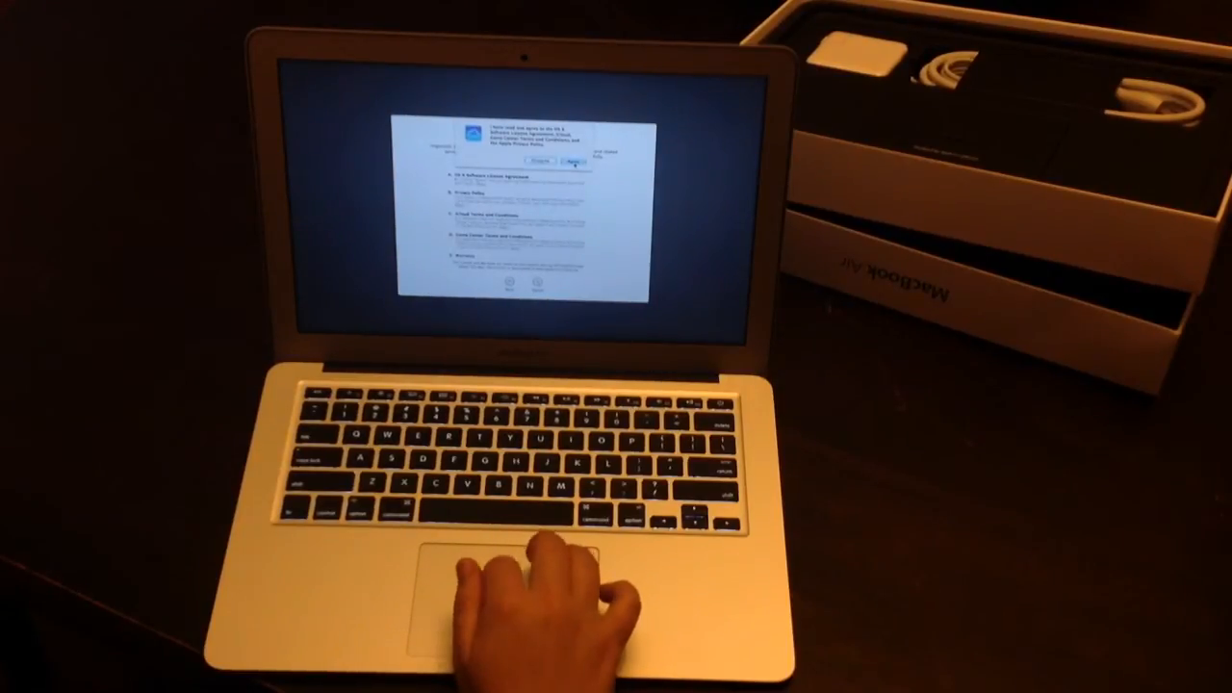
Confirm agreement to the macOS software licence terms and conditions
{"action": "left_click", "coordinate": [573, 161]}
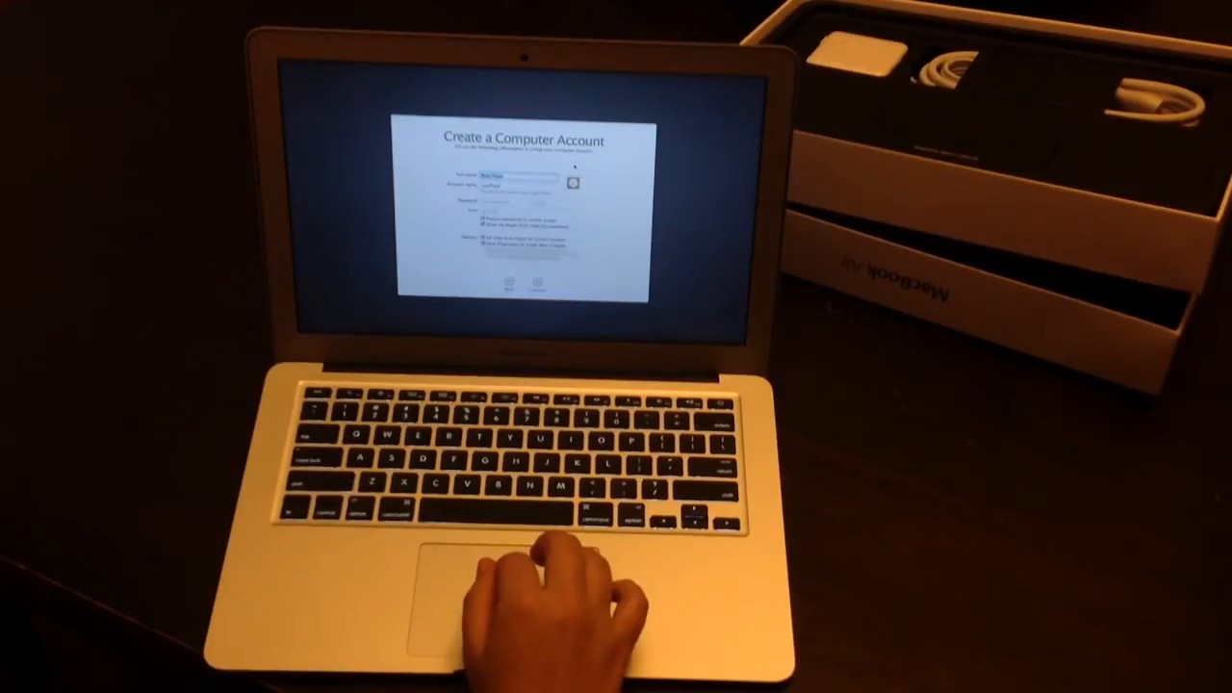